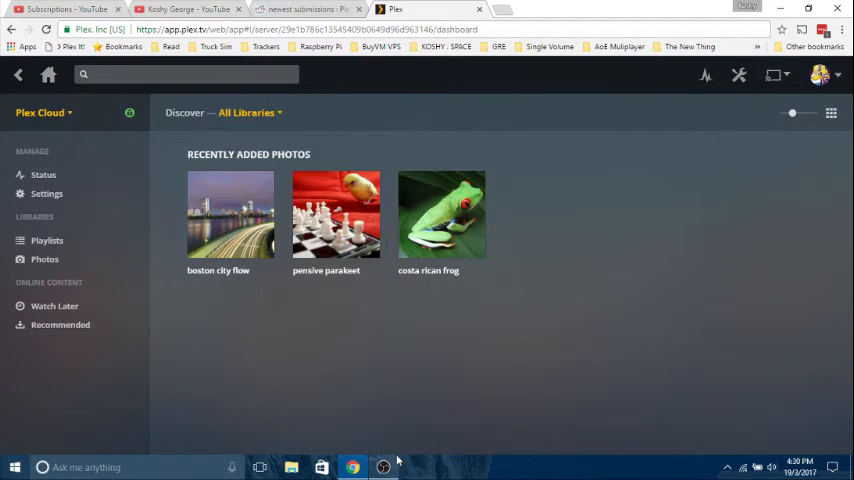
{"action": "left_click", "coordinate": [819, 74]}
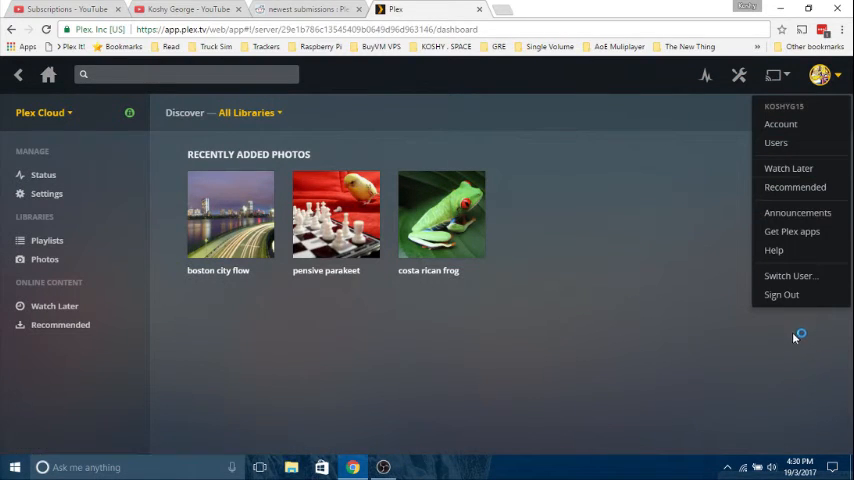
{"action": "left_click", "coordinate": [776, 142]}
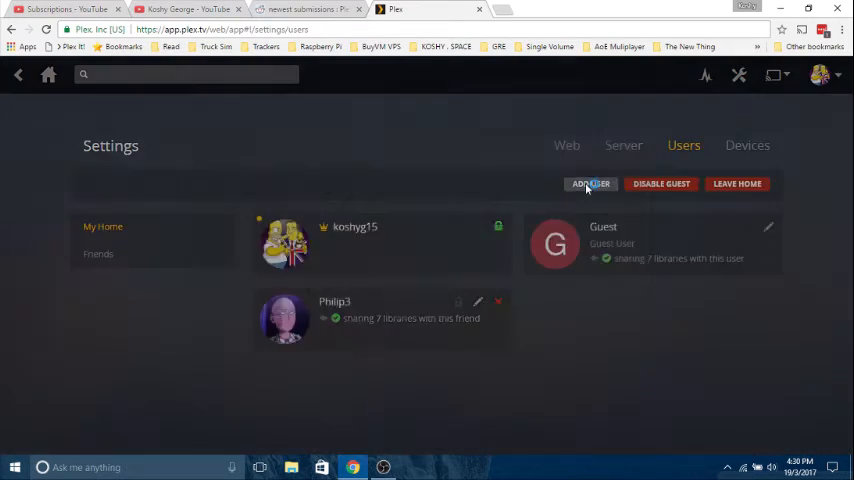
{"action": "left_click", "coordinate": [590, 184]}
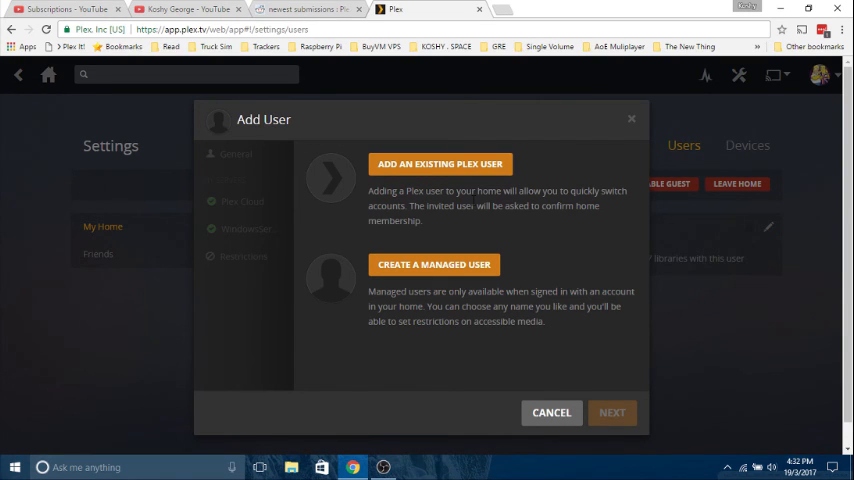
{"action": "left_click", "coordinate": [551, 412]}
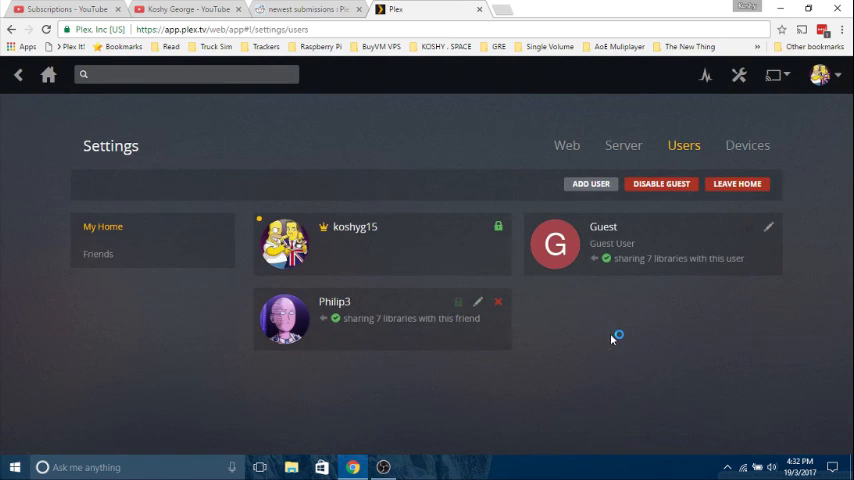